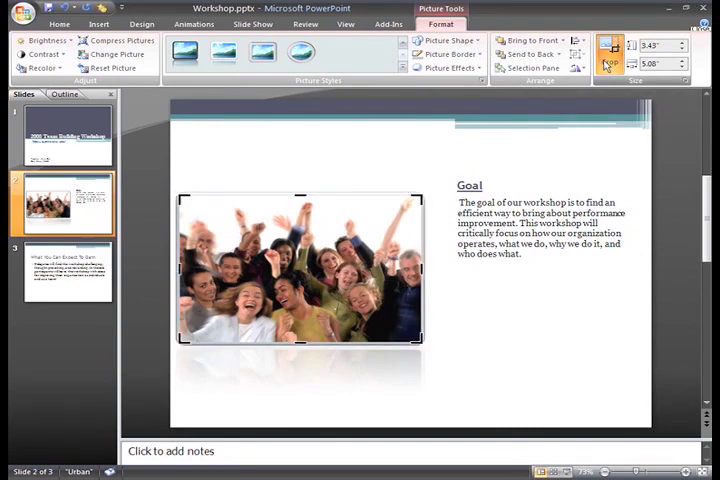
# Trim the left side off the workshop group photo on the Goal slide.
pyautogui.click(610, 55)
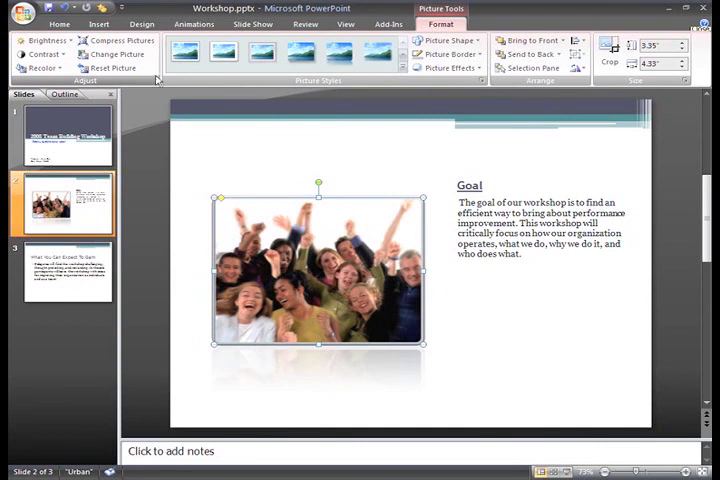
pyautogui.moveTo(120, 40)
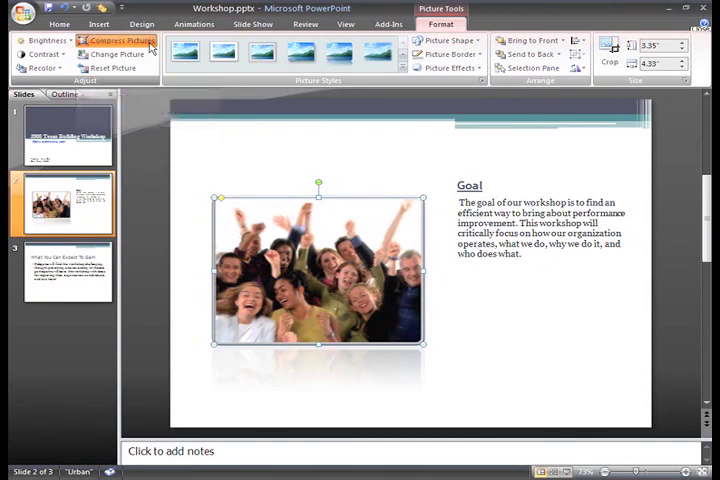
# Compress all pictures at Print quality, deleting cropped areas.
pyautogui.click(123, 41)
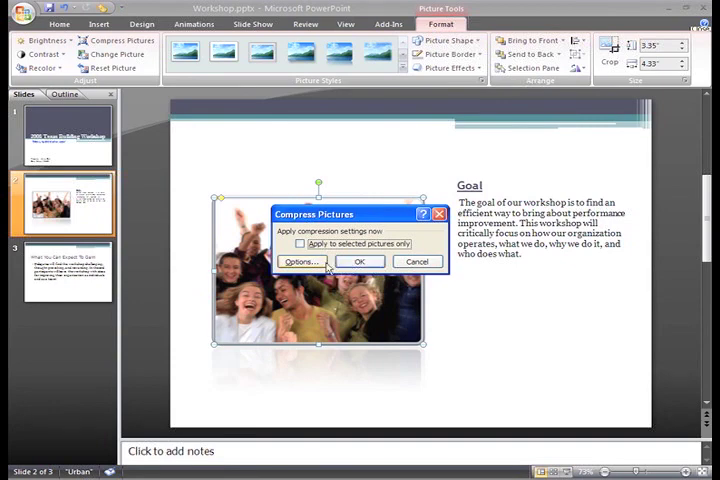
pyautogui.click(299, 261)
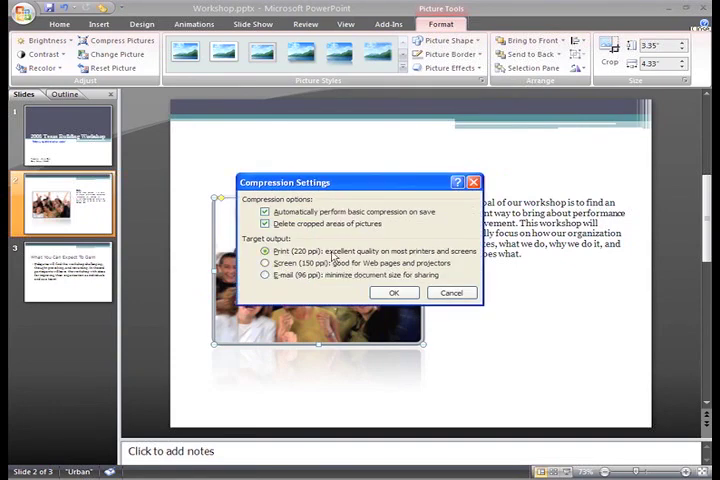
pyautogui.moveTo(434, 192)
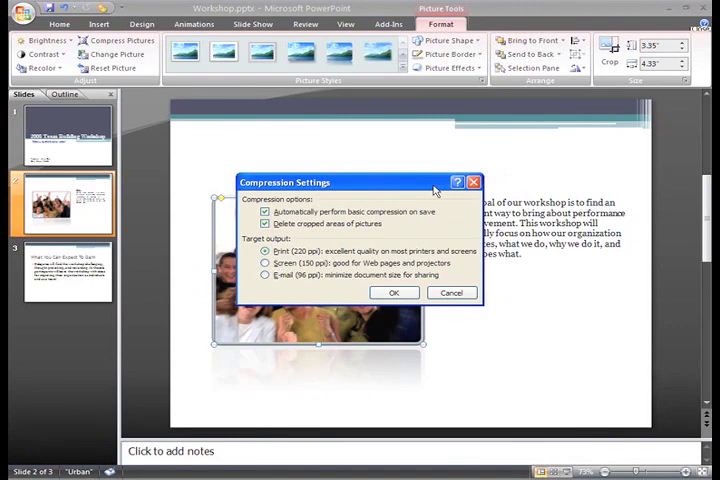
pyautogui.click(393, 292)
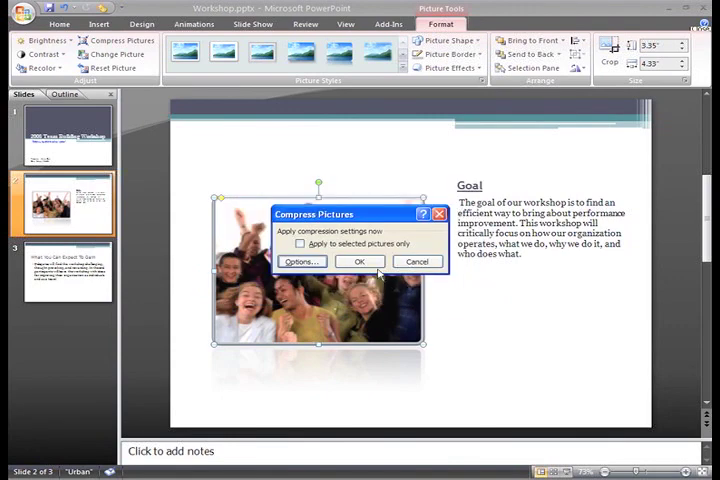
pyautogui.click(358, 261)
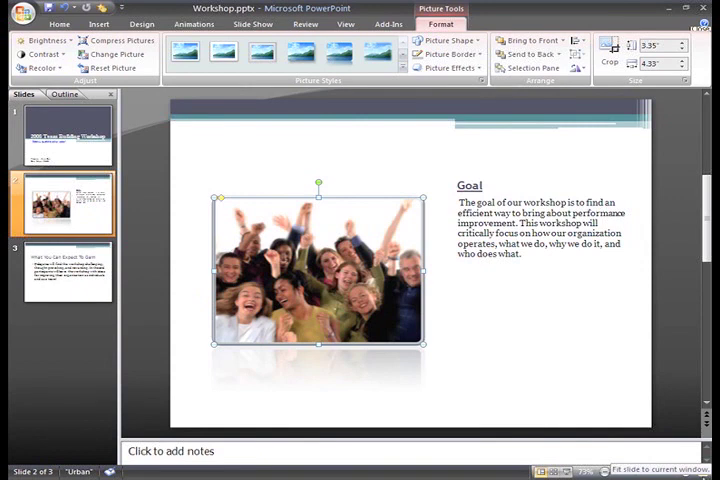
pyautogui.moveTo(176, 177)
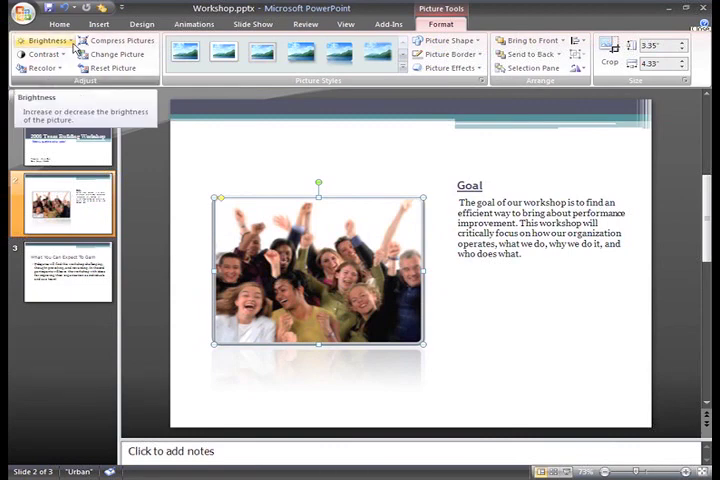
pyautogui.click(45, 40)
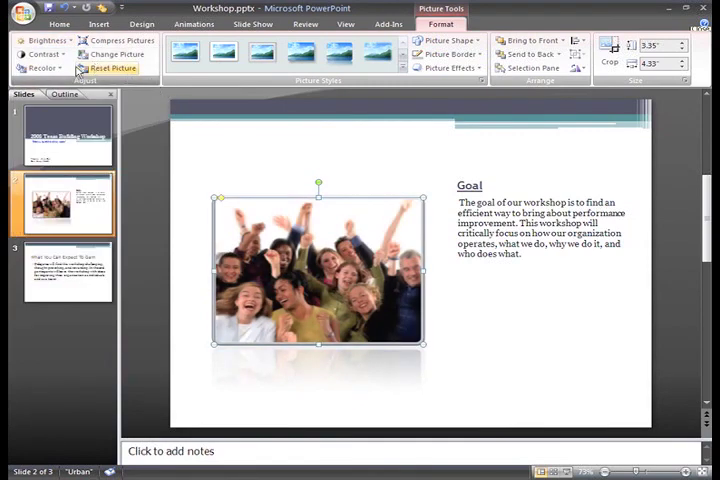
pyautogui.click(43, 67)
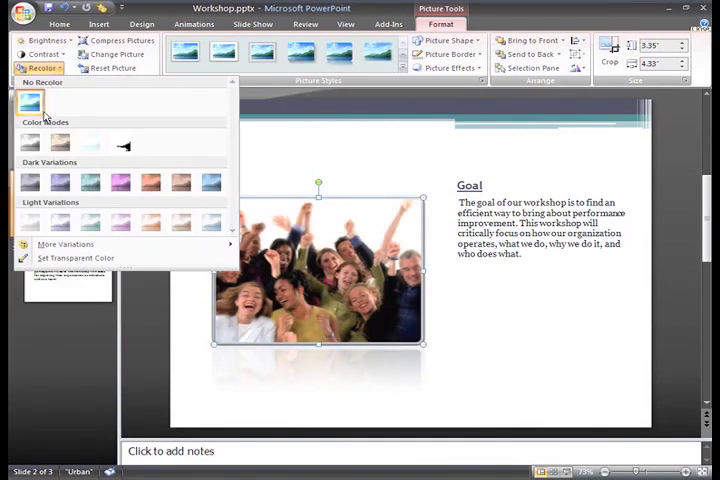
pyautogui.click(29, 143)
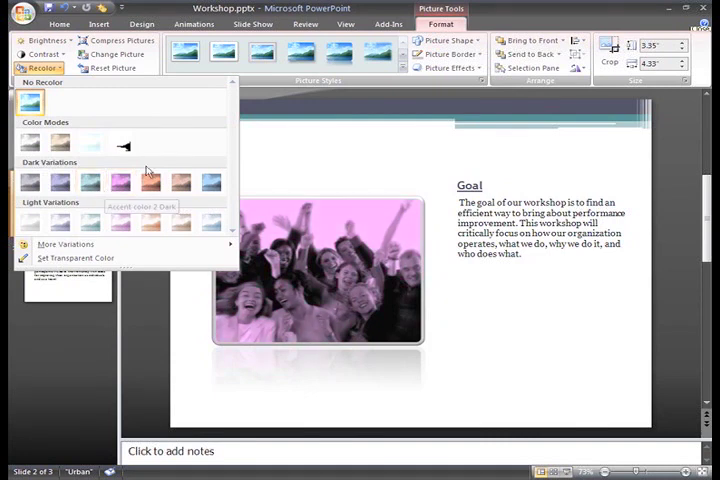
pyautogui.click(112, 68)
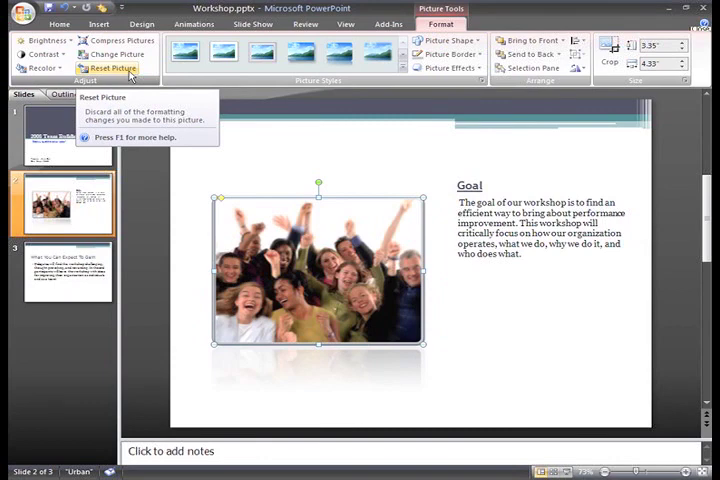
pyautogui.moveTo(130, 77)
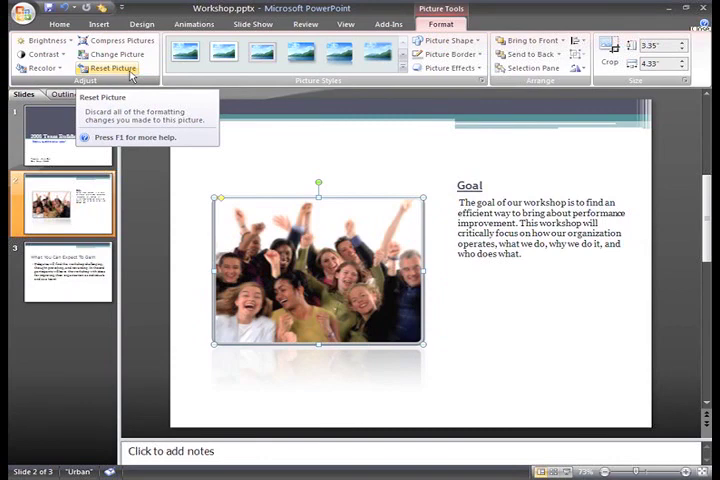
pyautogui.moveTo(118, 54)
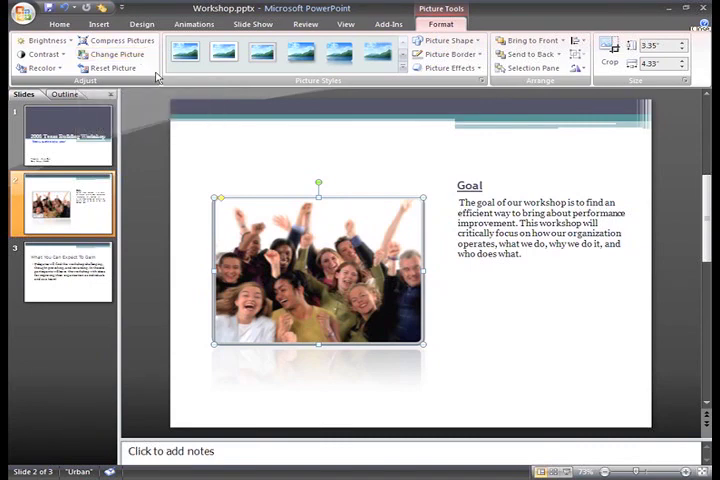
pyautogui.moveTo(138, 172)
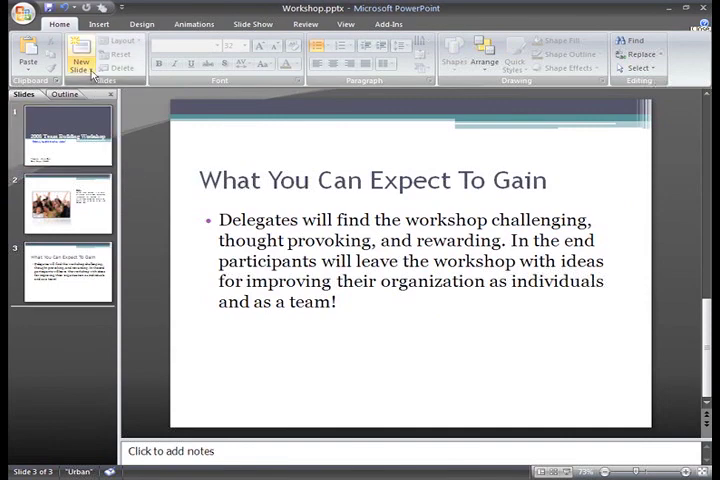
# Insert a Two Content slide 4 titled 'Team Exercise'.
pyautogui.click(80, 62)
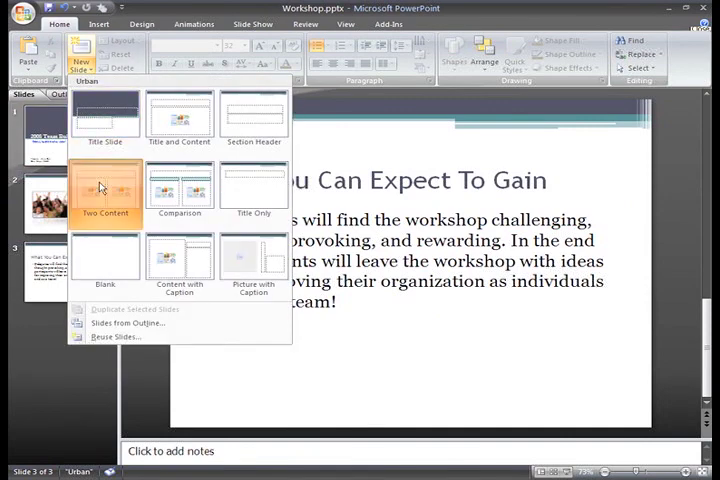
pyautogui.click(104, 190)
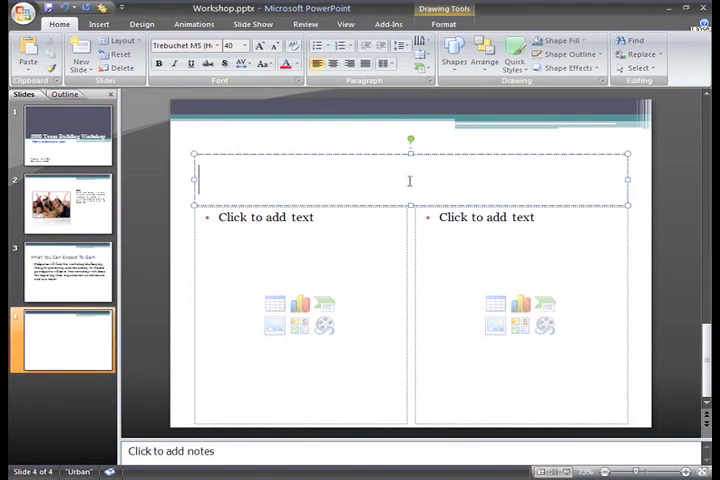
pyautogui.write('Team Ex')
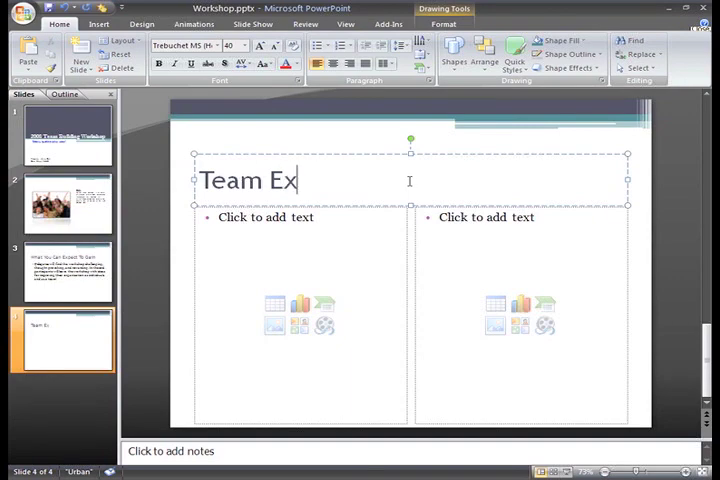
pyautogui.write('ercise')
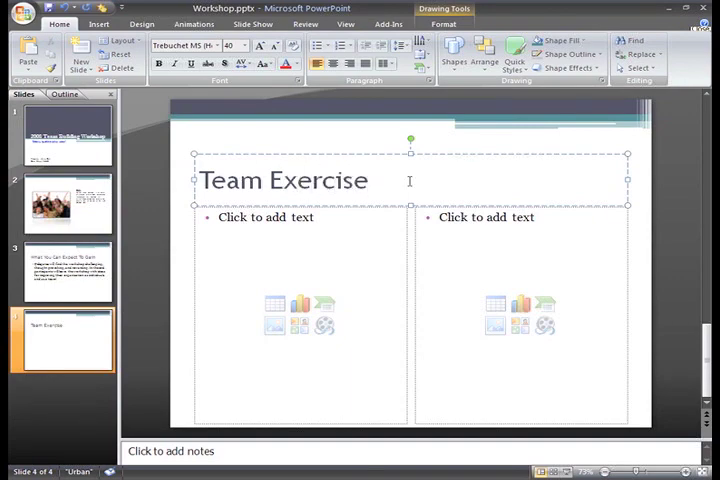
pyautogui.moveTo(281, 339)
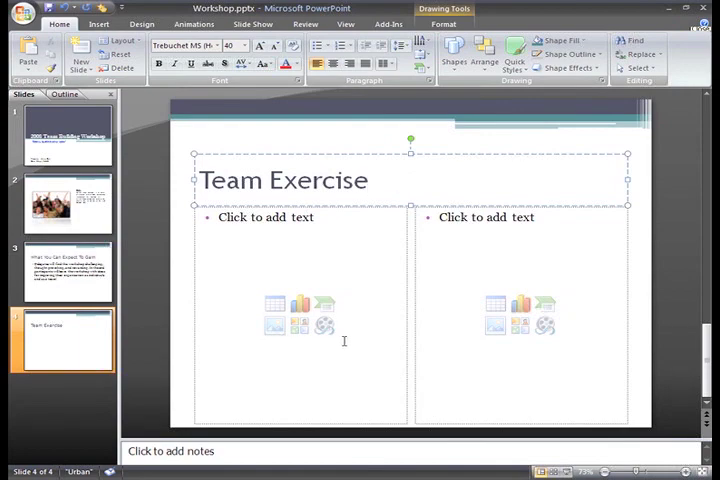
pyautogui.click(367, 181)
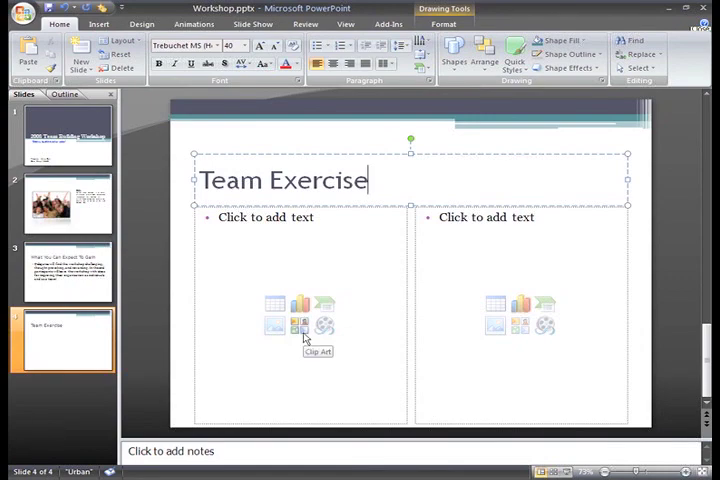
# Open Clip Art from the left placeholder and enter 'log' as the search term.
pyautogui.click(303, 325)
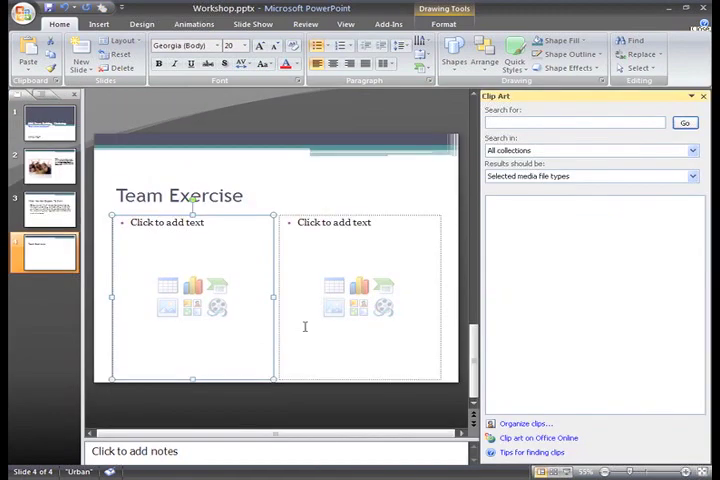
pyautogui.click(98, 23)
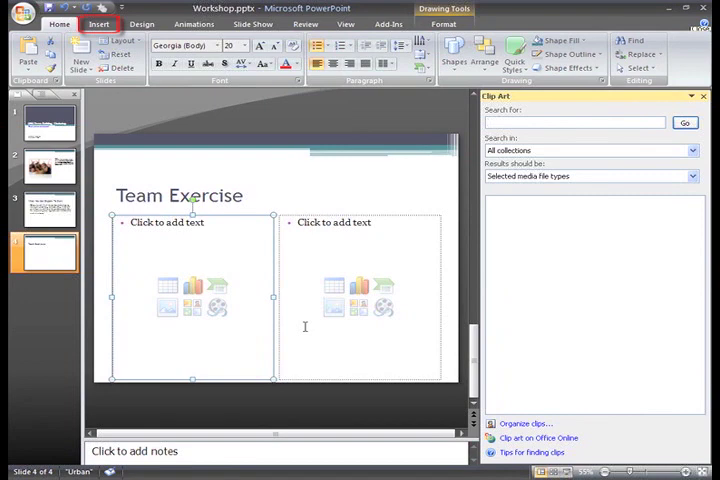
pyautogui.click(59, 23)
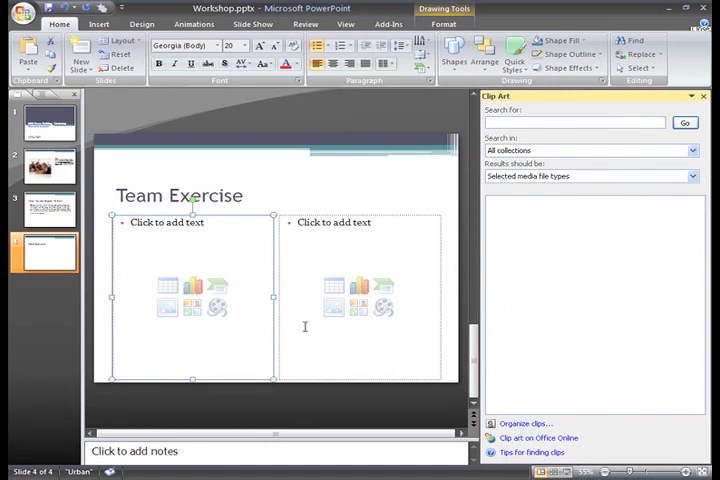
pyautogui.write('log')
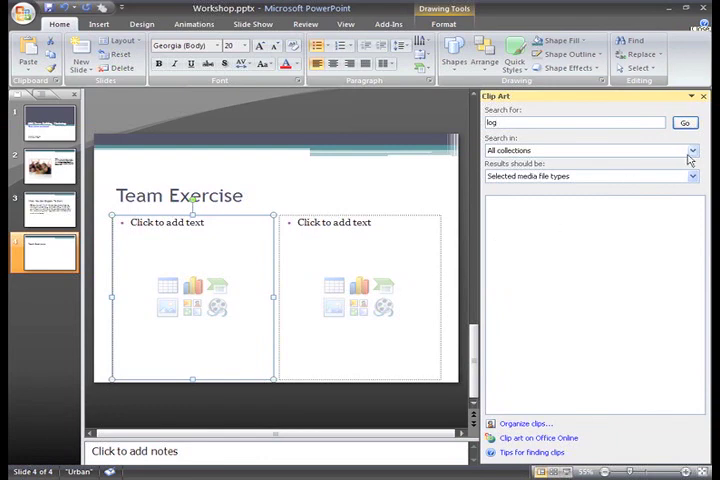
# Search in All collections, with results restricted to Photographs only.
pyautogui.click(691, 150)
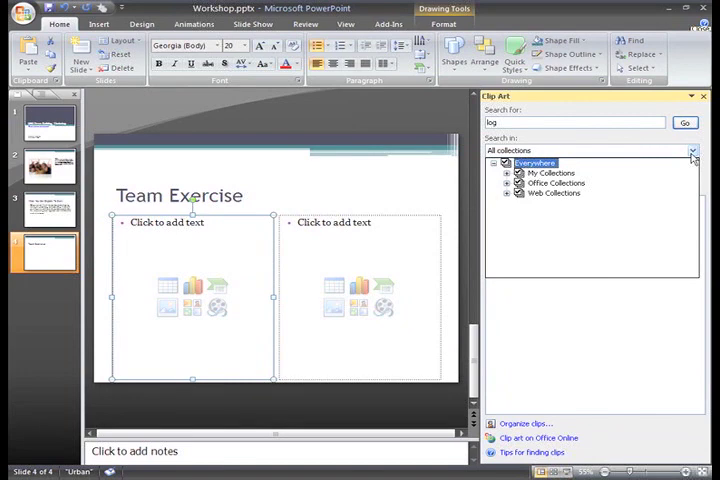
pyautogui.moveTo(692, 155)
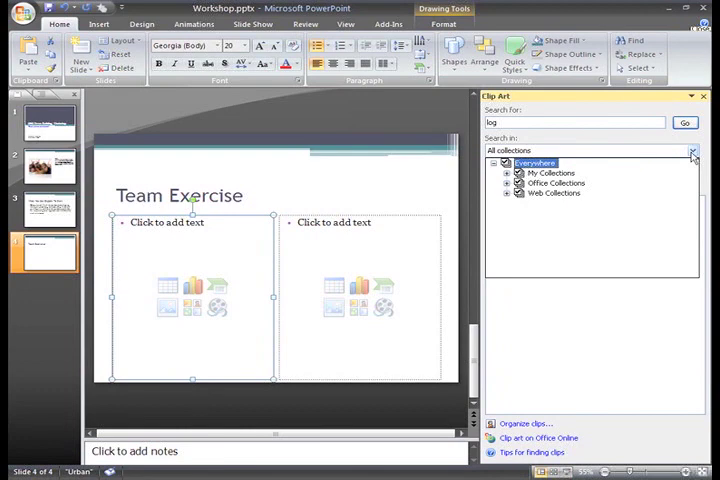
pyautogui.click(692, 151)
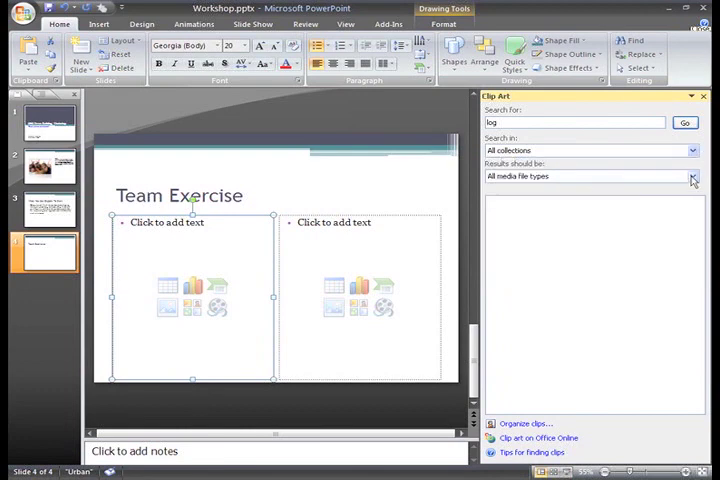
pyautogui.click(692, 177)
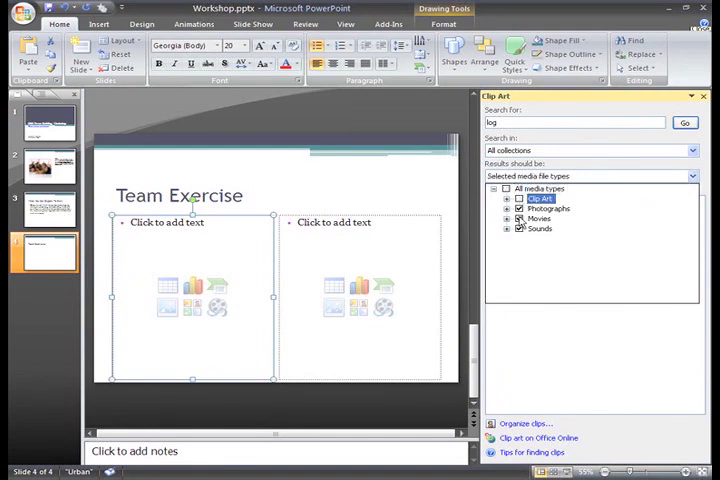
pyautogui.click(540, 228)
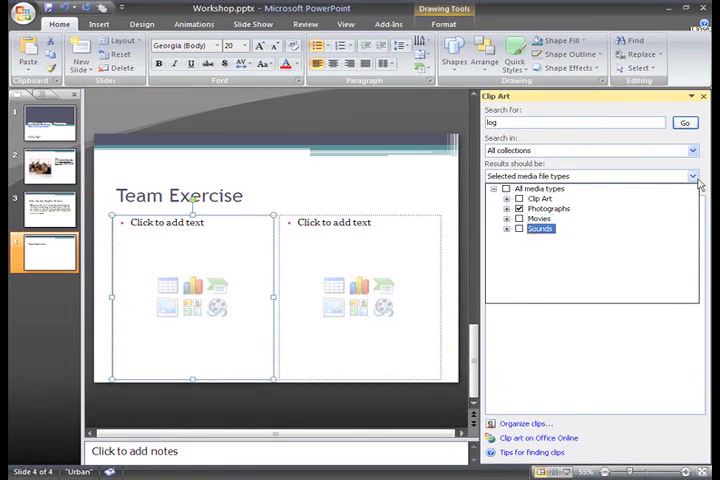
pyautogui.click(684, 122)
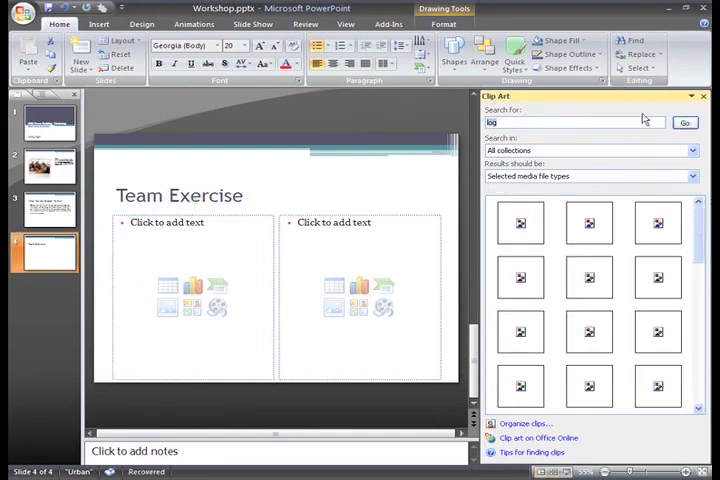
# Run the 'log' photo search and scroll through the resulting thumbnails.
pyautogui.click(684, 122)
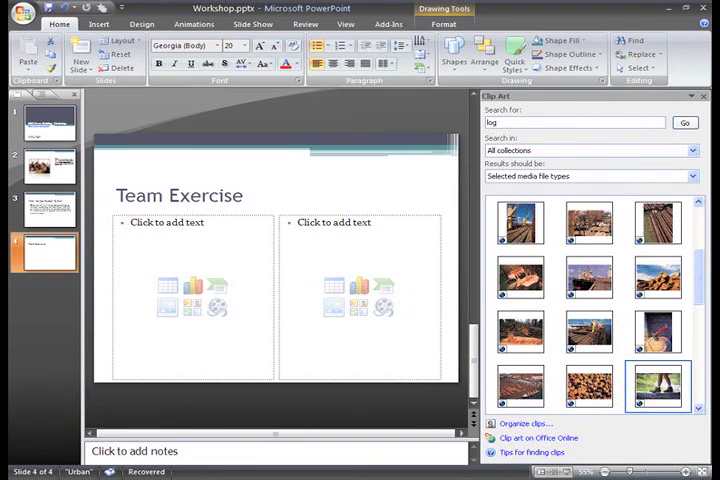
pyautogui.moveTo(593, 446)
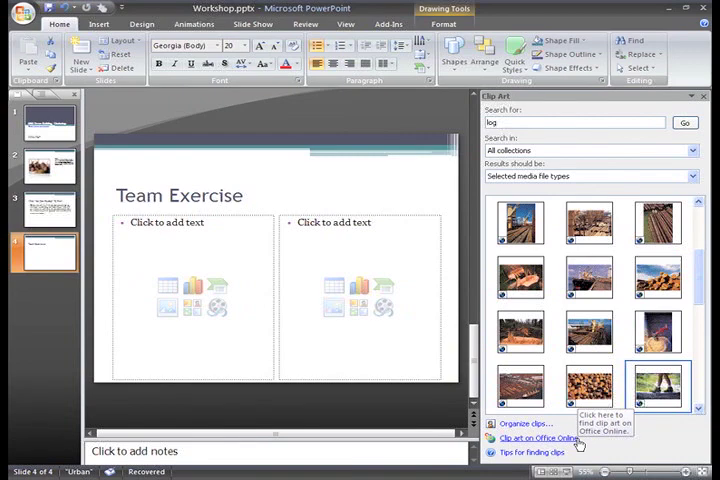
pyautogui.scroll(-3)
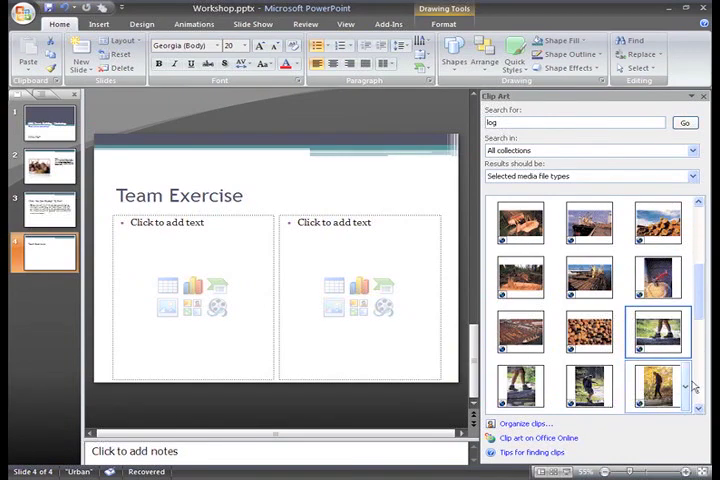
pyautogui.moveTo(658, 330)
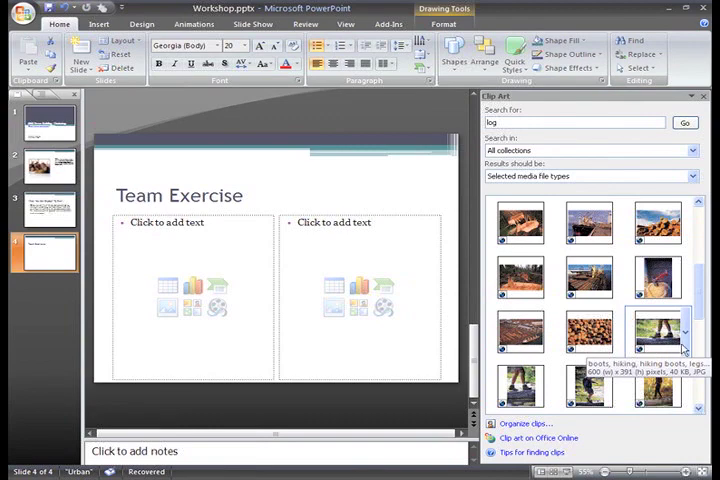
# Show the Insert/Copy options menu for the hiking boots photo.
pyautogui.rightClick(657, 332)
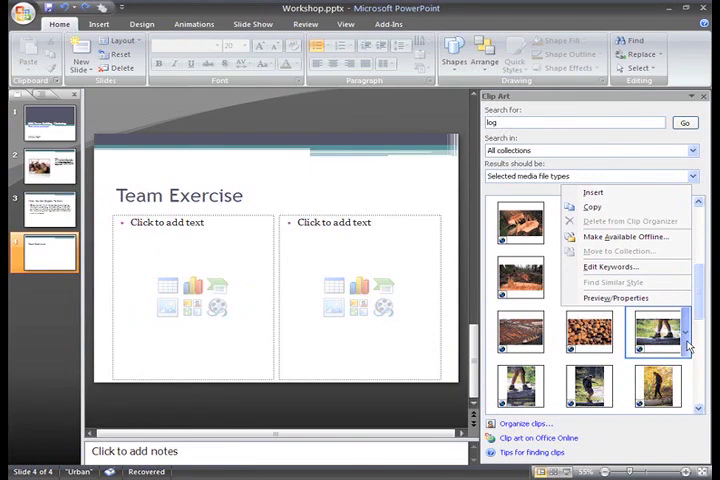
pyautogui.moveTo(687, 347)
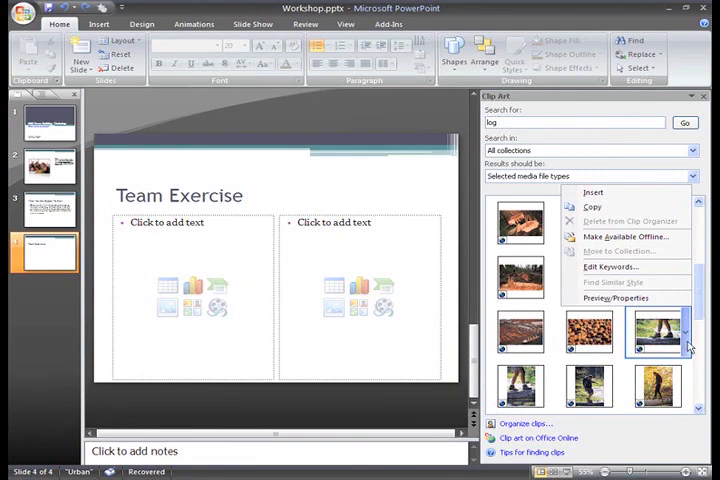